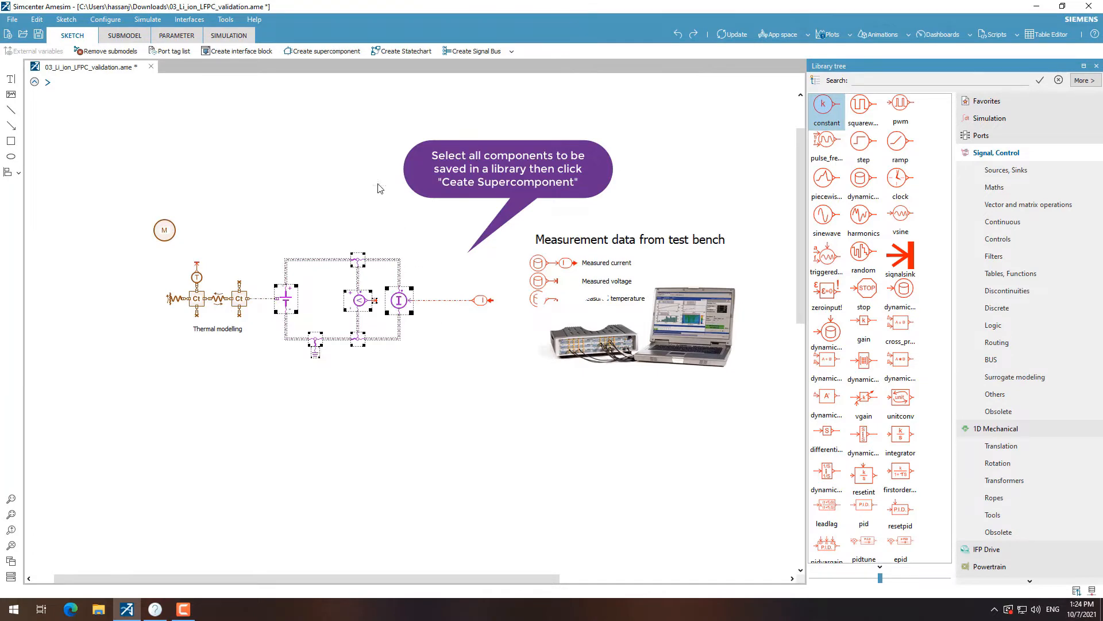
{"action": "mouse_move", "coordinate": [327, 51]}
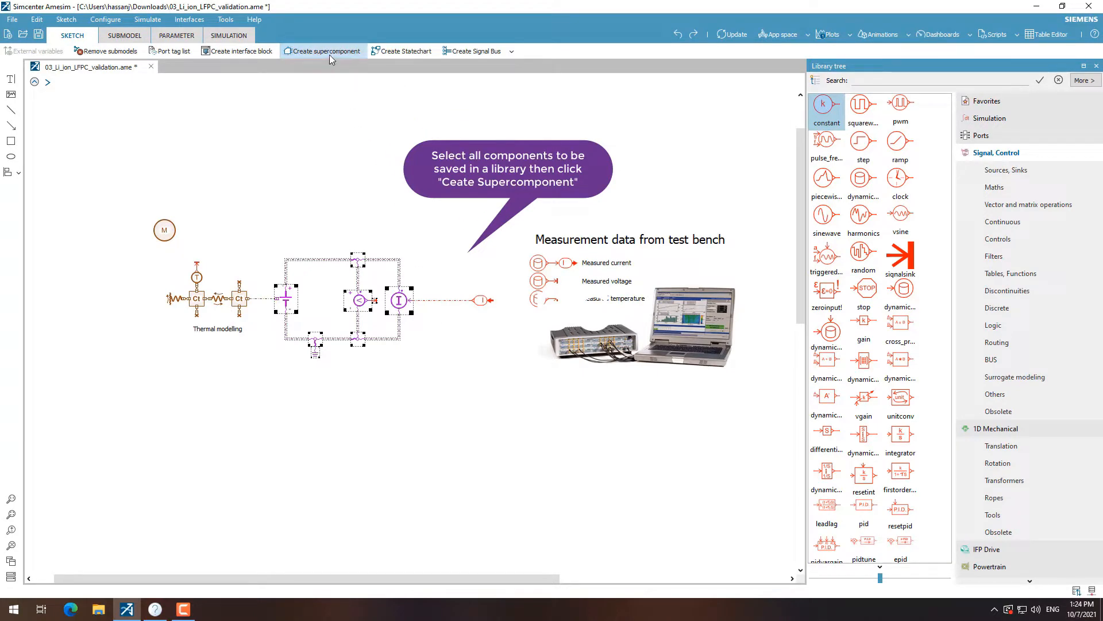
Step: Collapse the selected battery circuit components into supercomponent SC_1 and switch to Submodel mode
{"action": "left_click", "coordinate": [322, 51]}
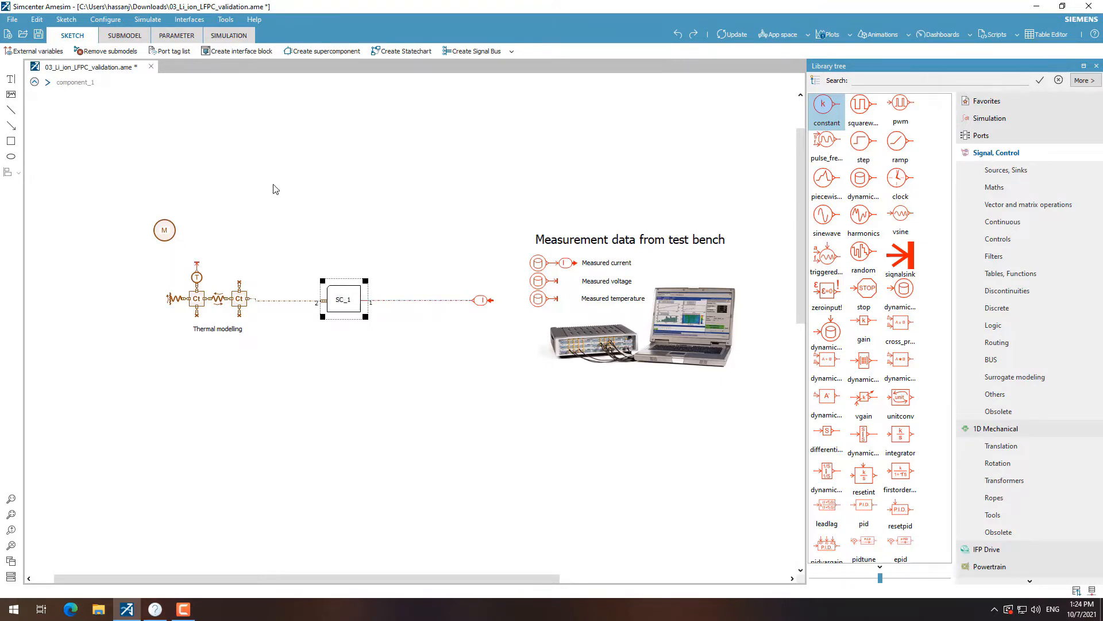
{"action": "left_click", "coordinate": [124, 36]}
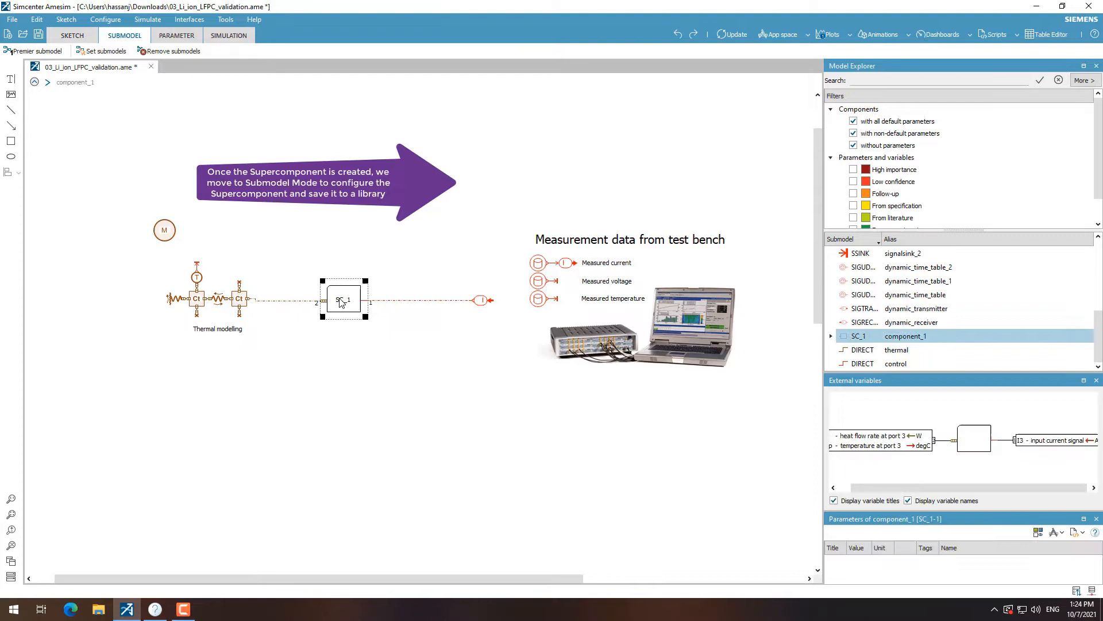
Step: Open SC_1's supercomponent editing properties from its context menu
{"action": "right_click", "coordinate": [344, 299]}
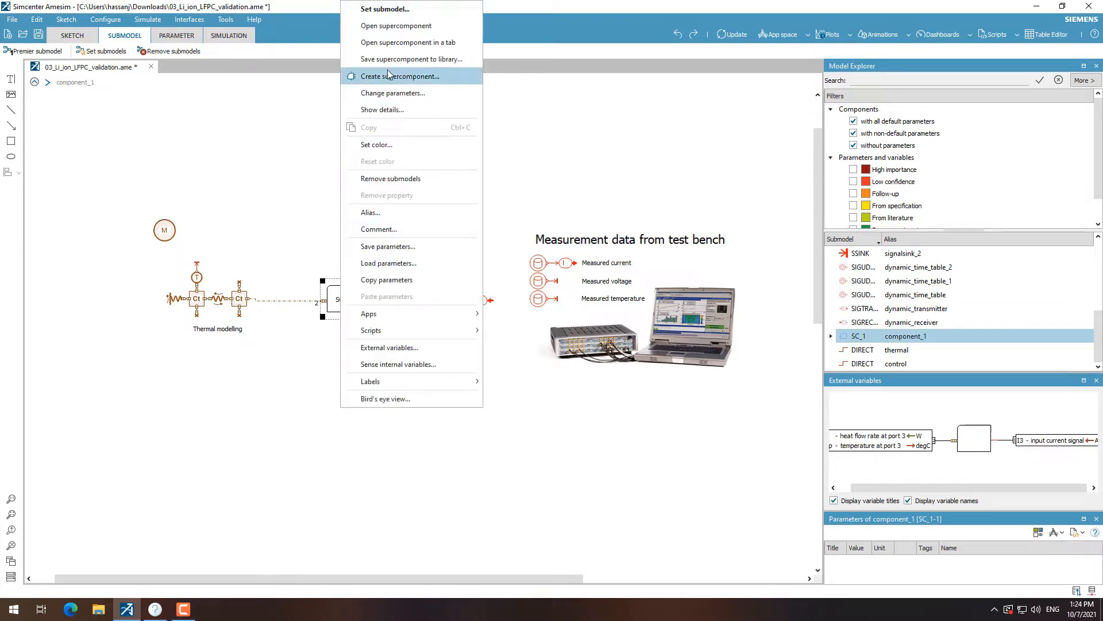
{"action": "left_click", "coordinate": [400, 76]}
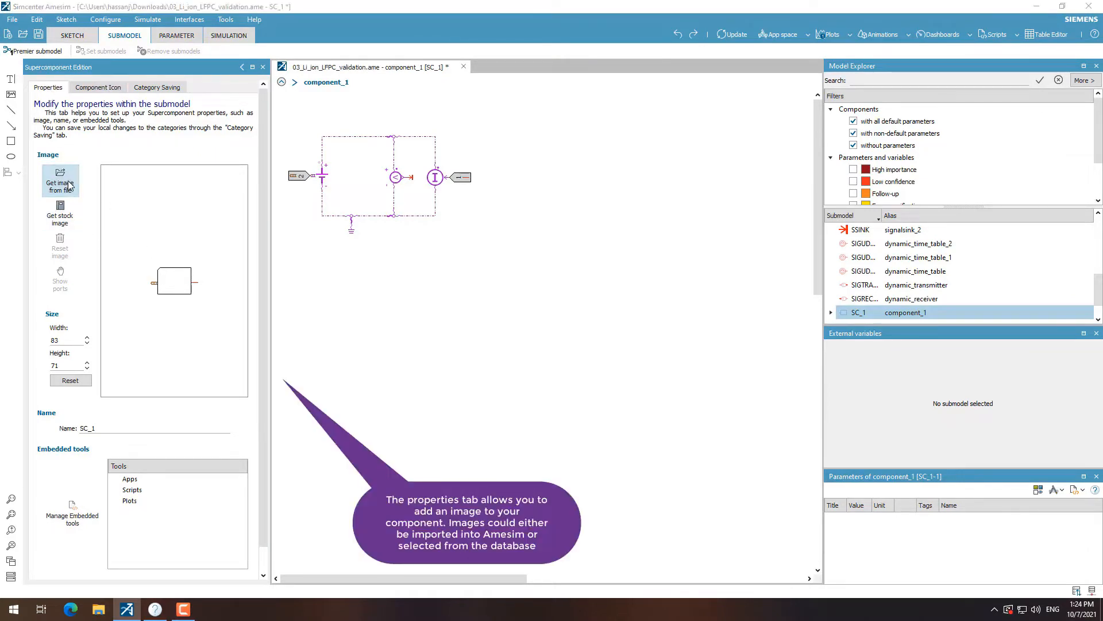
Step: Assign SC_1 the stock hybrid battery pack image at 188 by 188 and move on to its Component Icon settings
{"action": "left_click", "coordinate": [60, 179]}
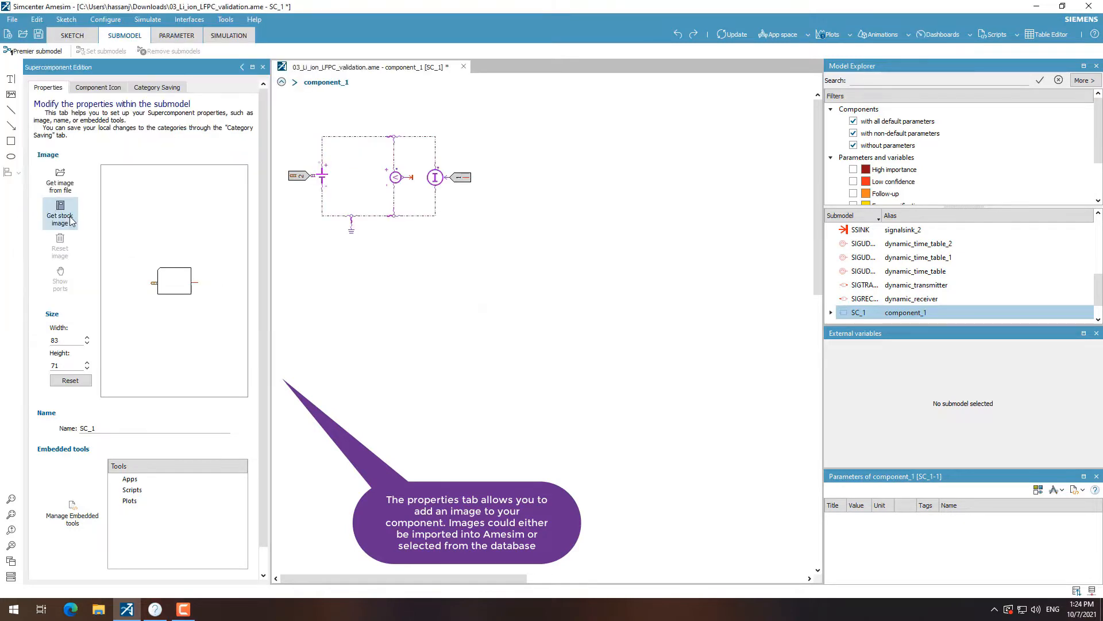
{"action": "left_click", "coordinate": [60, 215]}
{"action": "type", "text": "battery"}
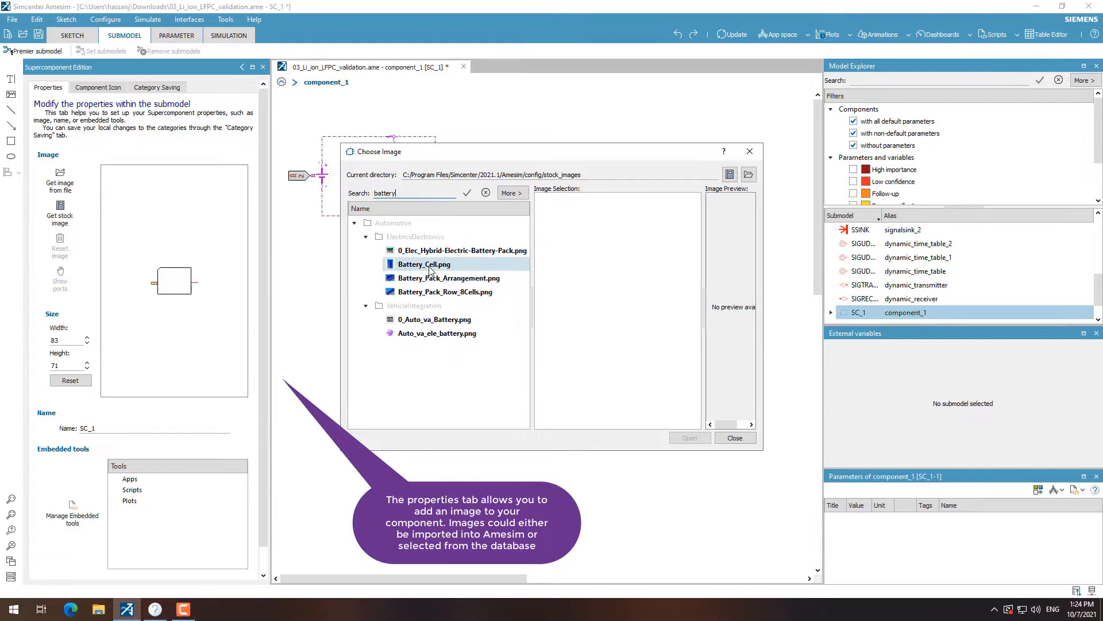
{"action": "left_click", "coordinate": [424, 265]}
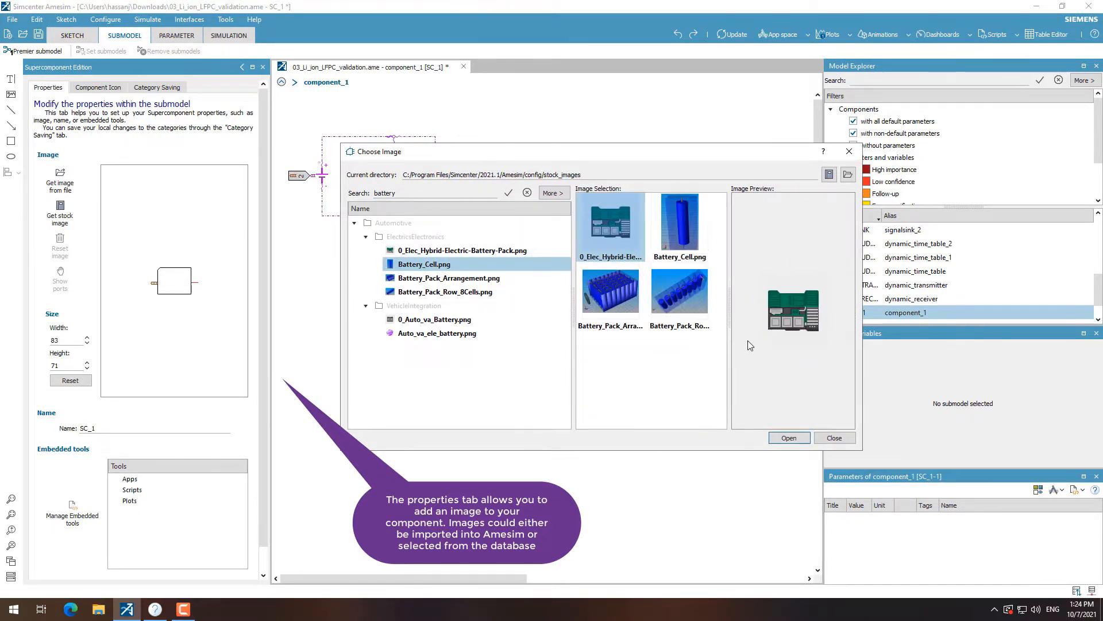
{"action": "left_click", "coordinate": [789, 437]}
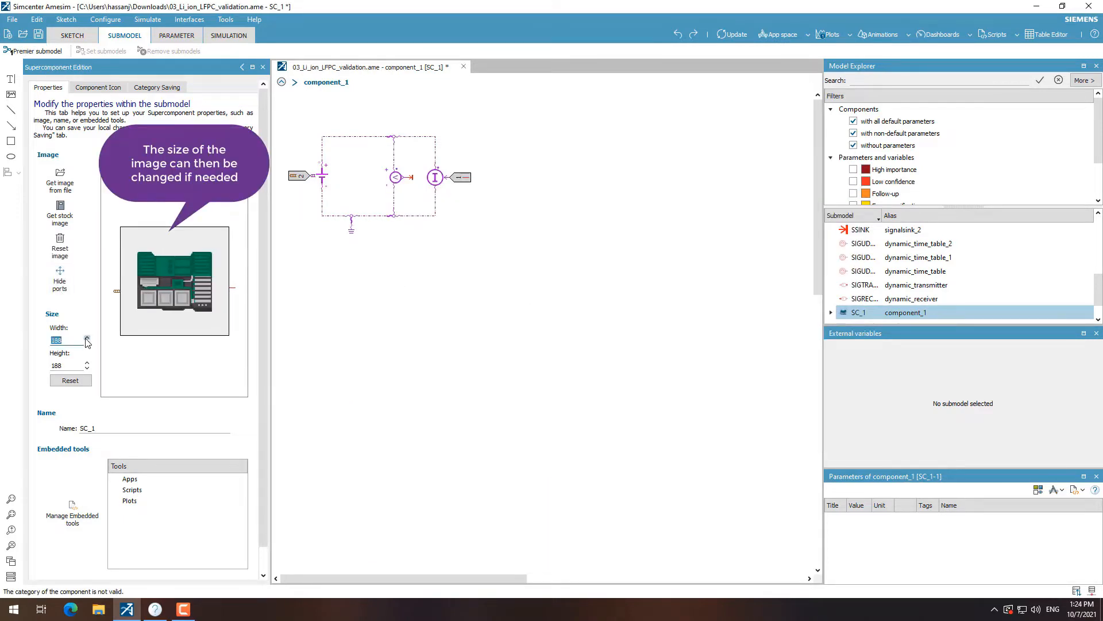
{"action": "left_click", "coordinate": [87, 343]}
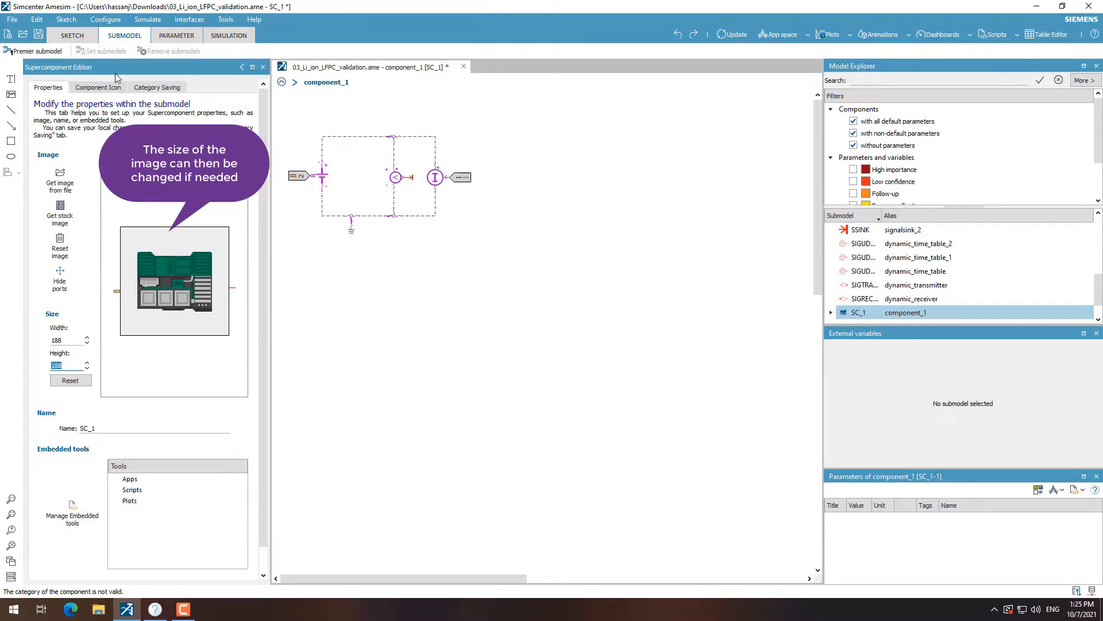
{"action": "left_click", "coordinate": [96, 87]}
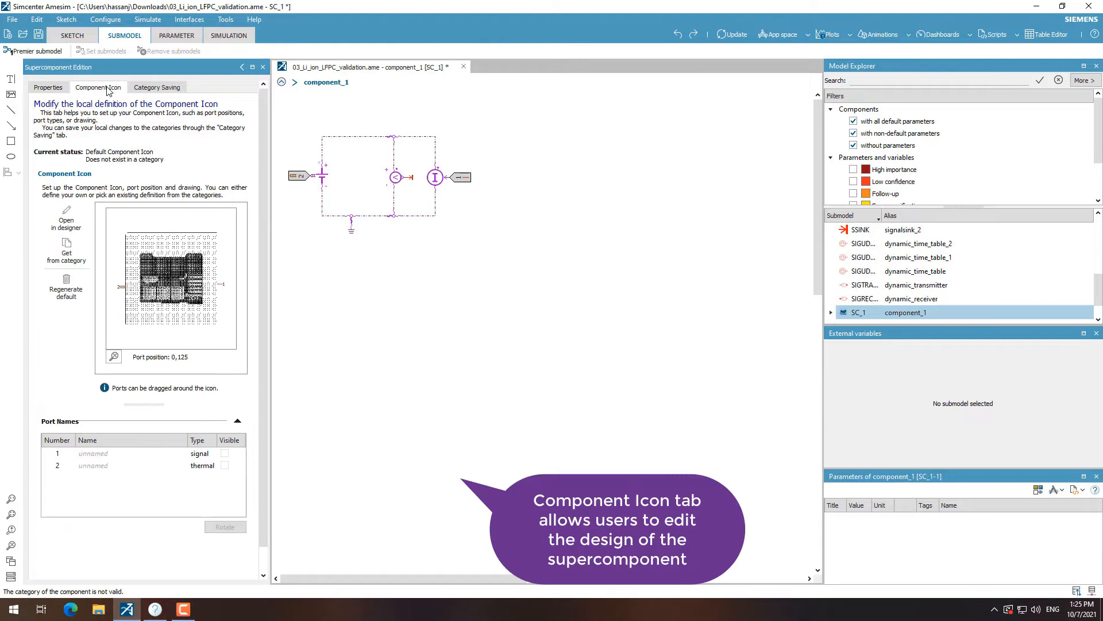
Step: Label the icon with 'Thermal port' and 'Test Data Source' text in the designer, then go to Category Saving
{"action": "left_click", "coordinate": [66, 213]}
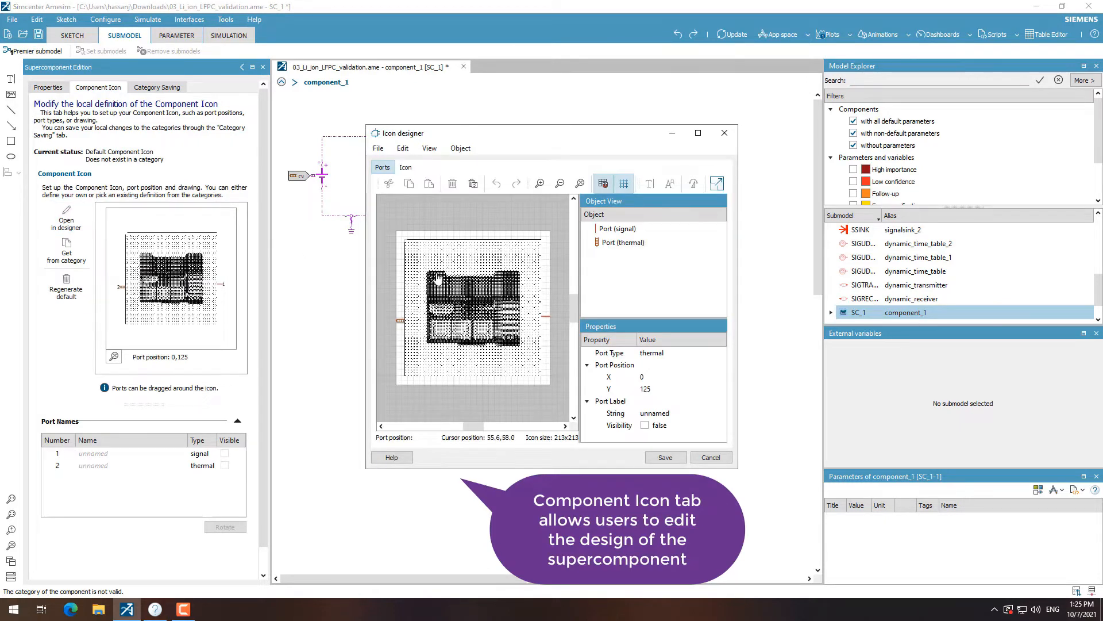
{"action": "left_click", "coordinate": [406, 166]}
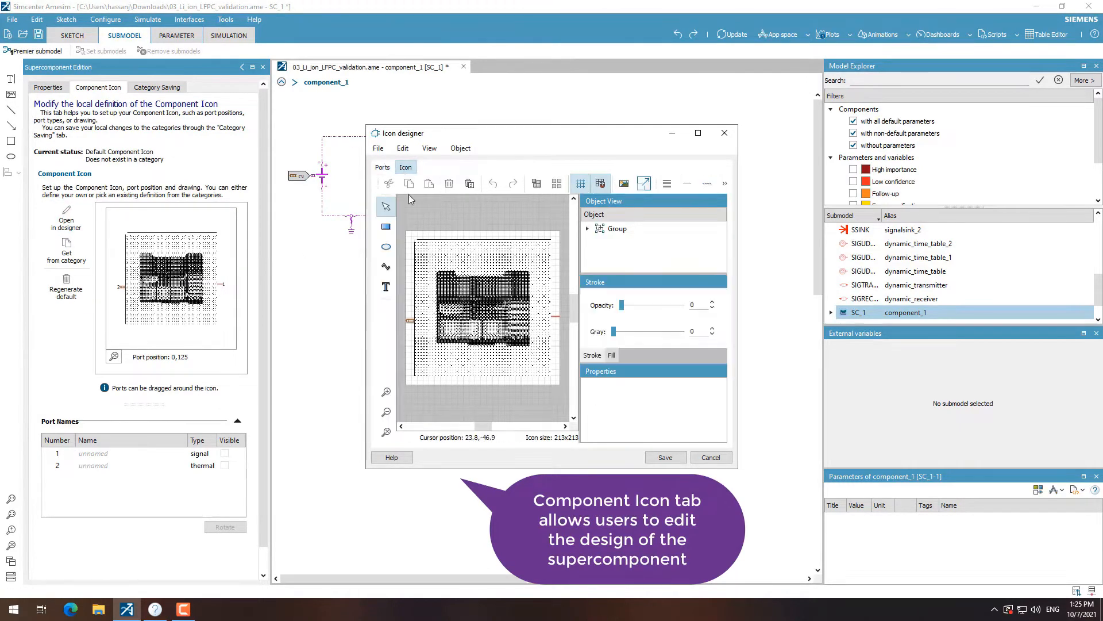
{"action": "left_click", "coordinate": [386, 286]}
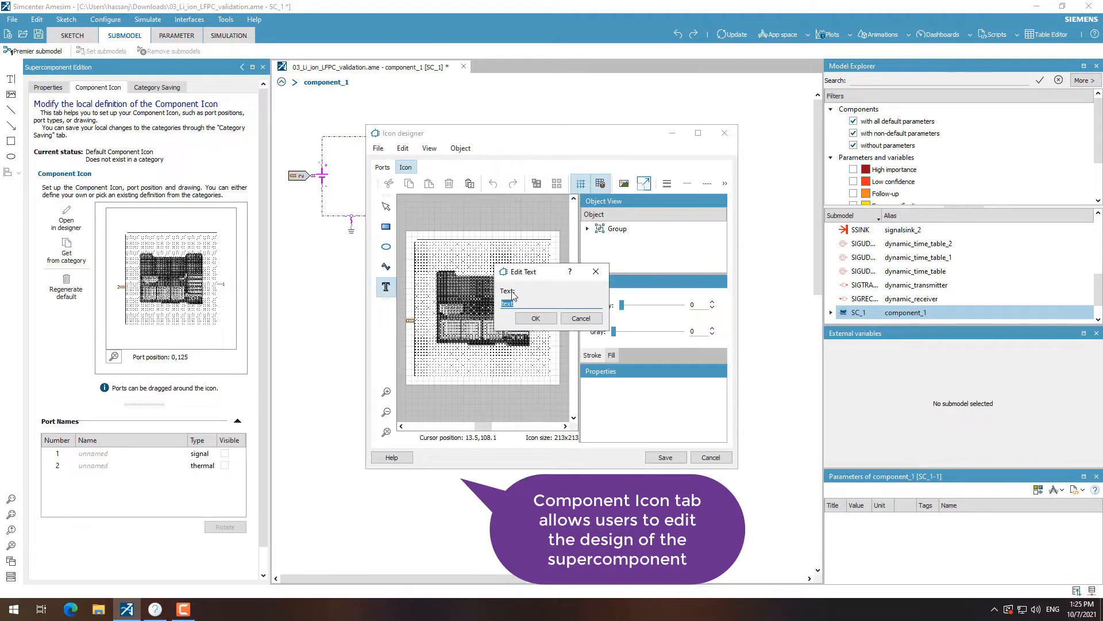
{"action": "type", "text": "Thermal port"}
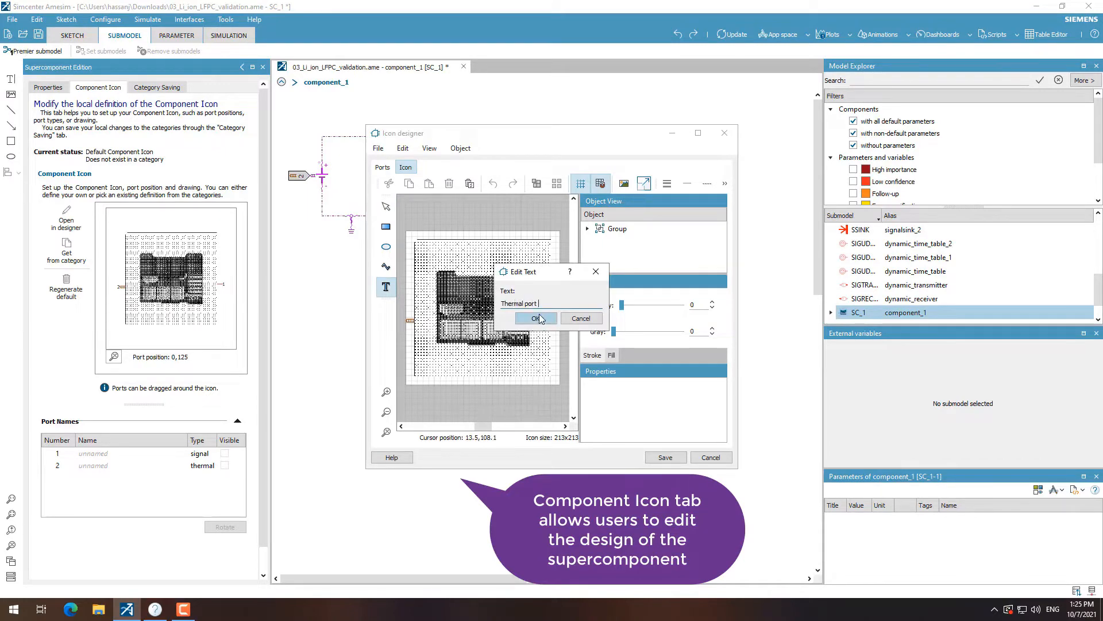
{"action": "left_click", "coordinate": [534, 319]}
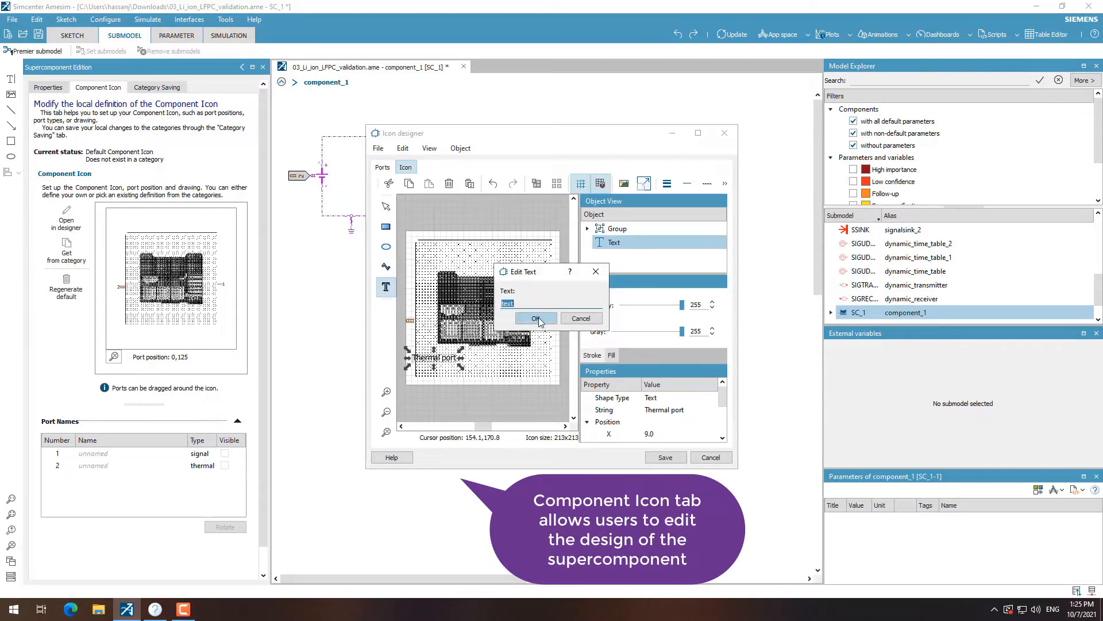
{"action": "type", "text": "Test D"}
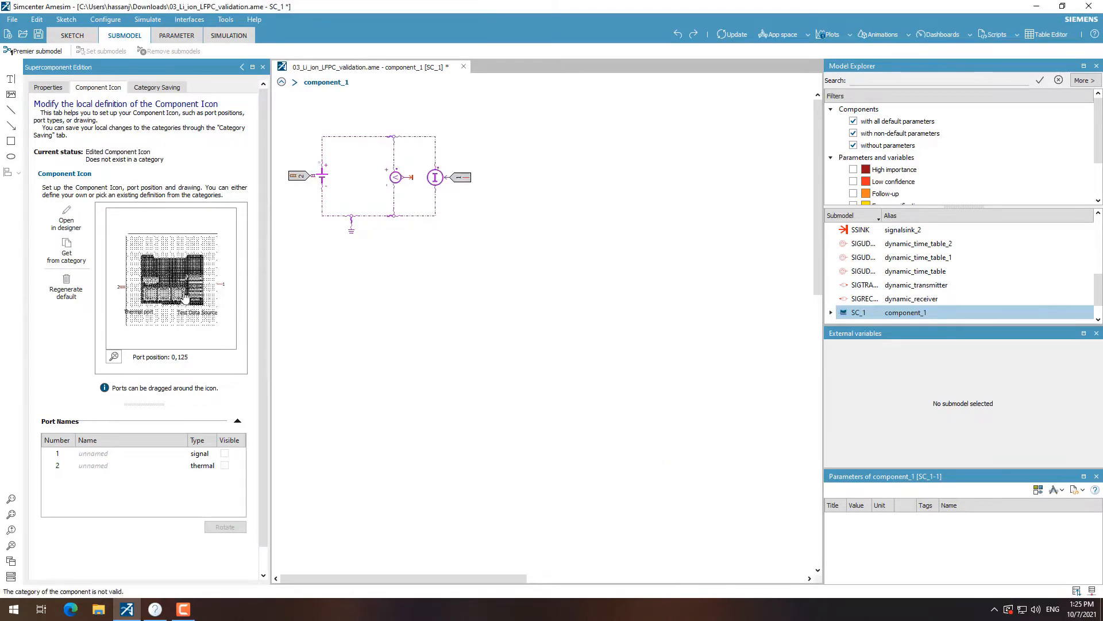
{"action": "left_click", "coordinate": [158, 86]}
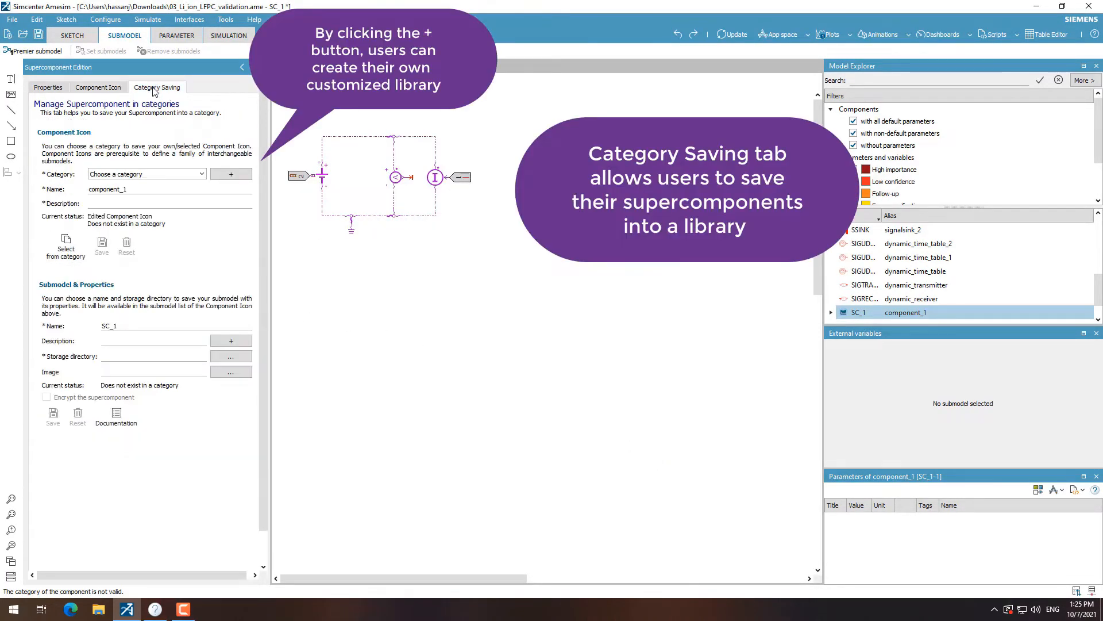
Step: Create a new library category with its storage directory added to the path list and its name confirmed
{"action": "left_click", "coordinate": [143, 174]}
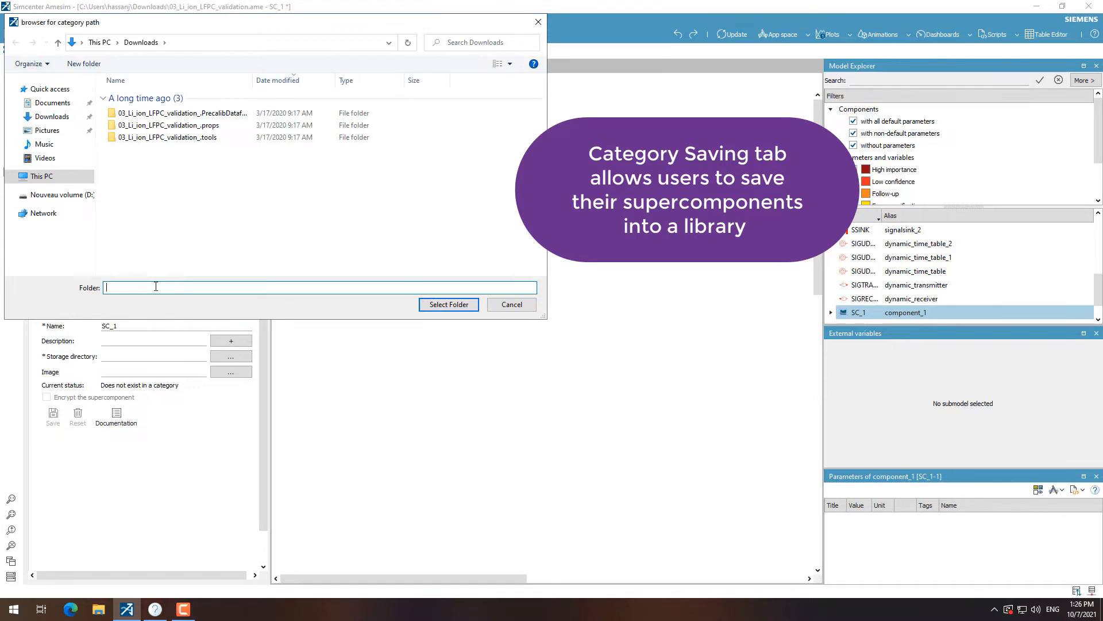
{"action": "left_click", "coordinate": [510, 304]}
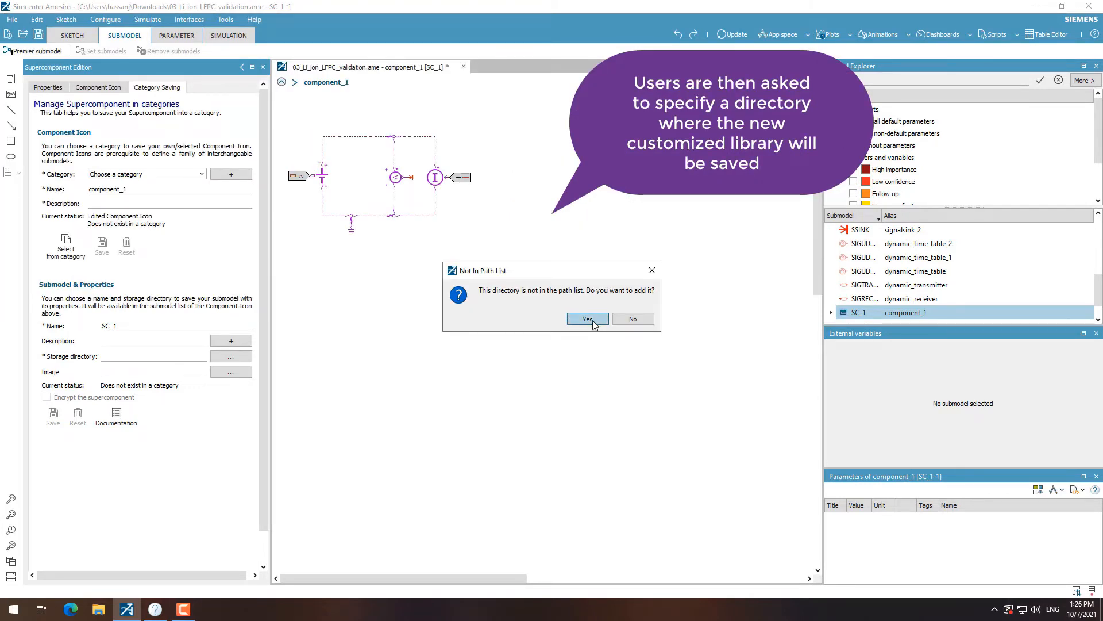
{"action": "left_click", "coordinate": [588, 318]}
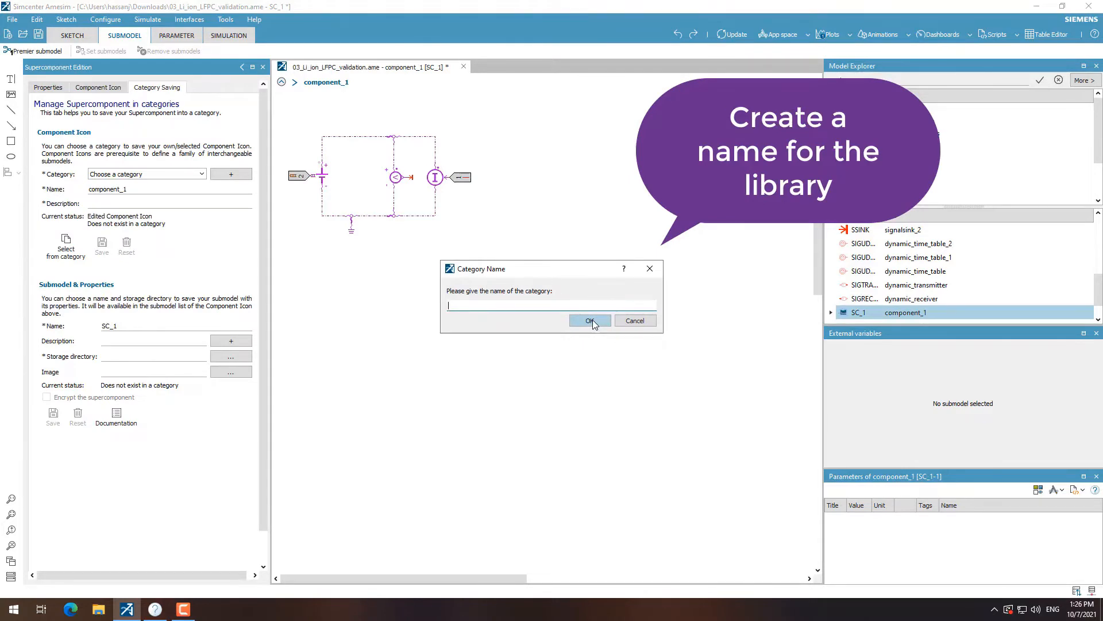
{"action": "type", "text": "Test_Li"}
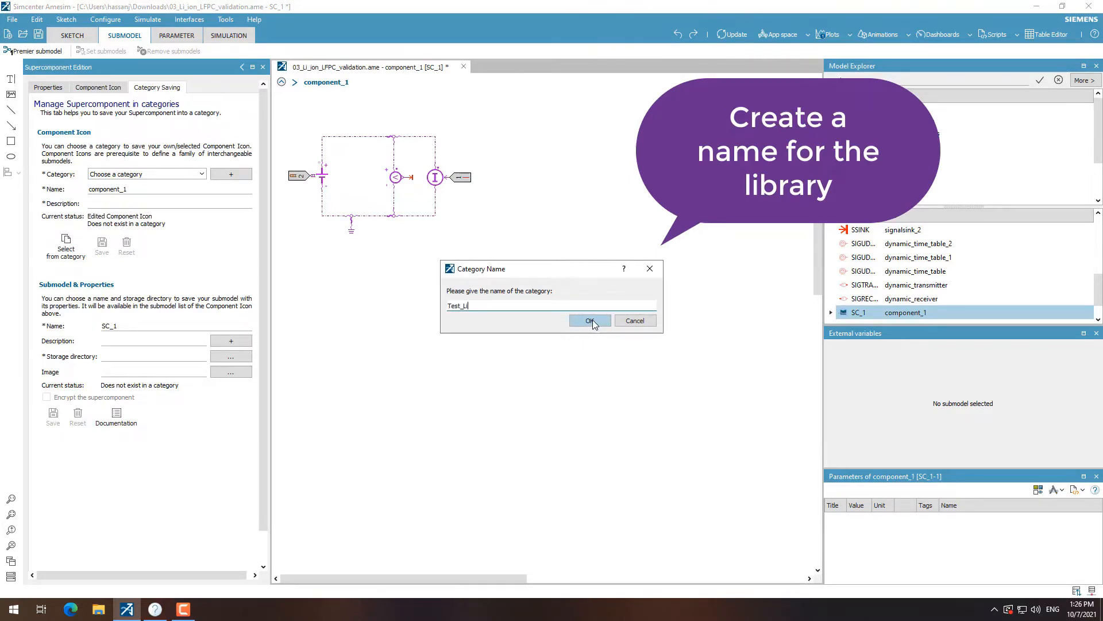
{"action": "left_click", "coordinate": [589, 321]}
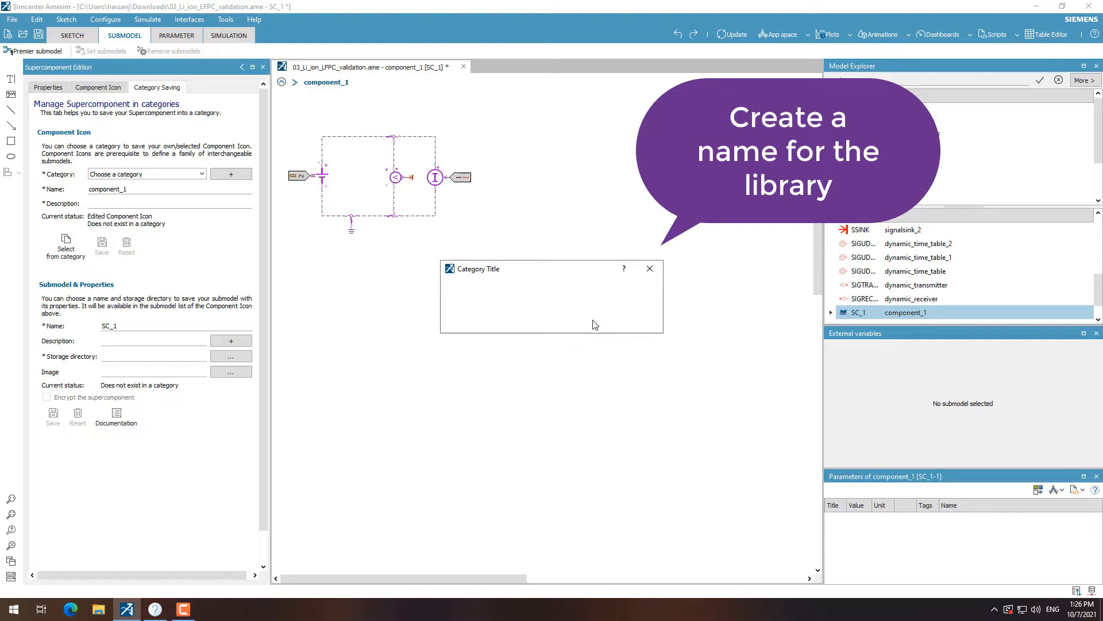
Step: Enter Test_Library_2021 as the category title for the library tree
{"action": "type", "text": "Test"}
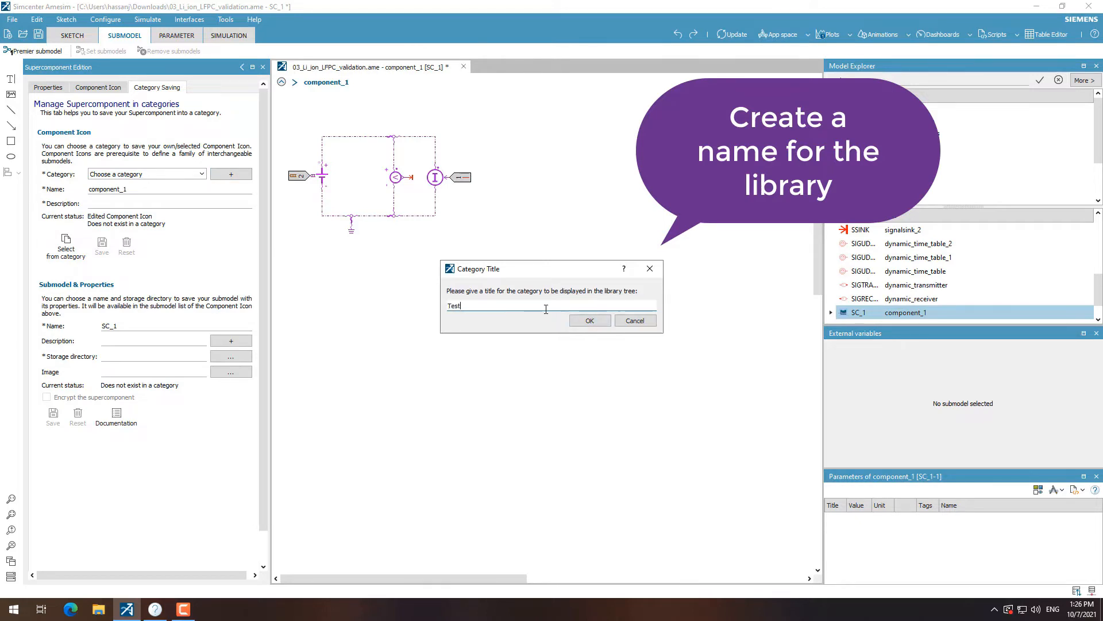
{"action": "type", "text": "_Library_2021"}
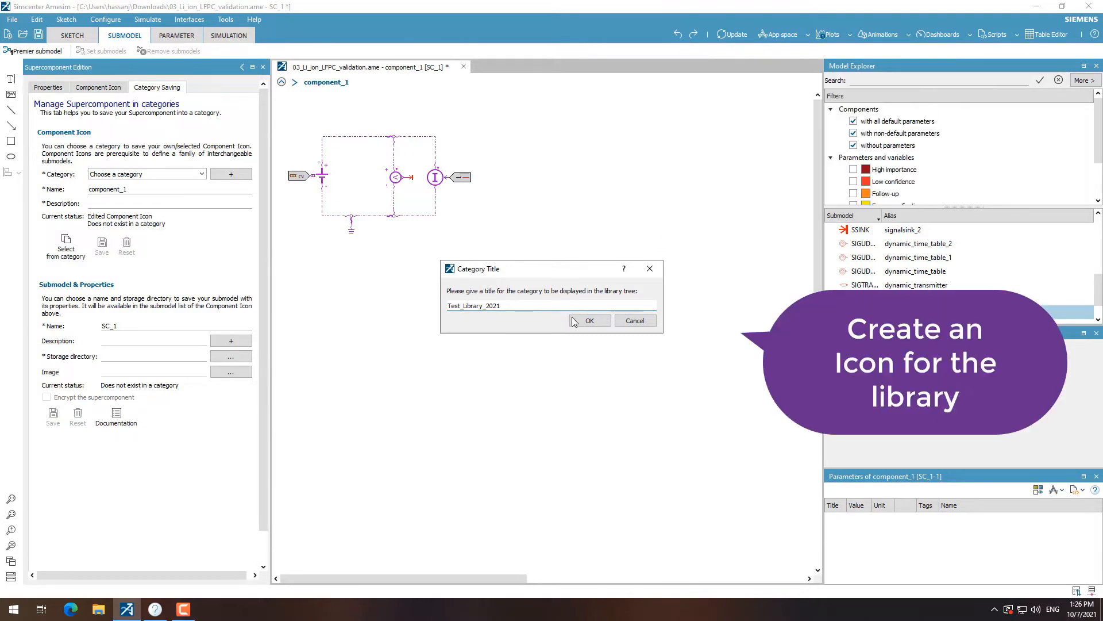
Step: Confirm the Test_Library_2021 title and place a 'Battery Cell' label on the category icon
{"action": "left_click", "coordinate": [590, 321]}
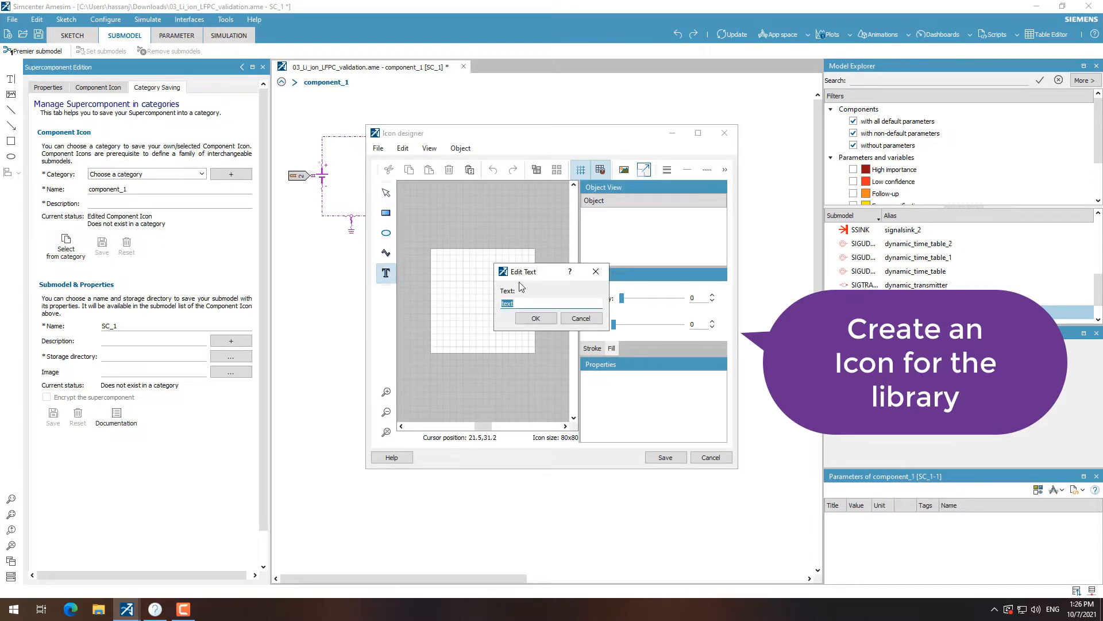
{"action": "type", "text": "Battery Cell"}
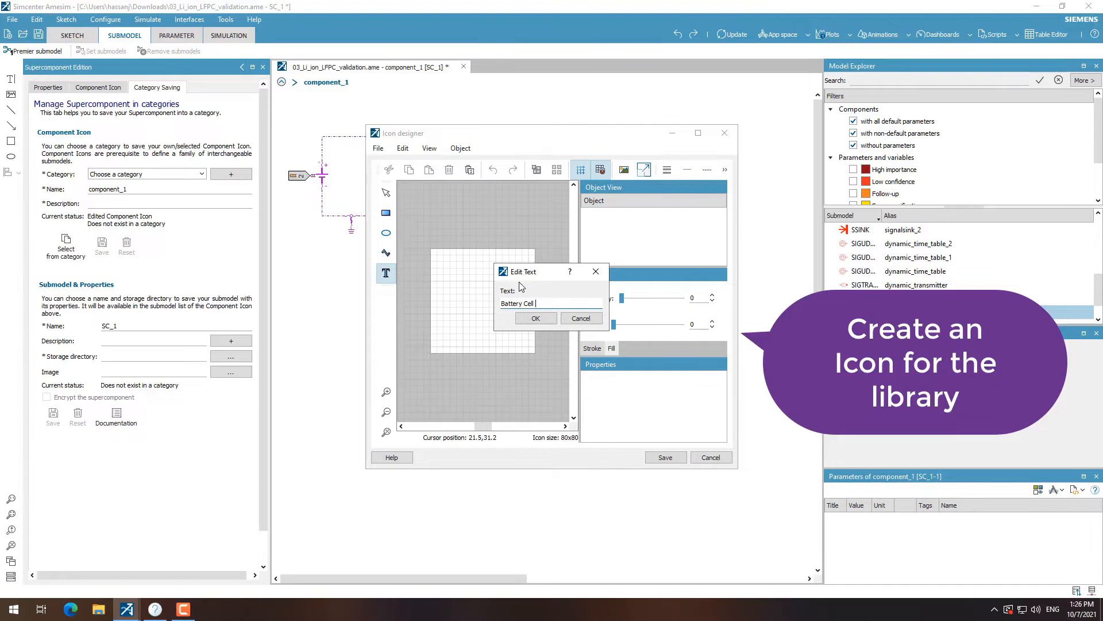
{"action": "left_click", "coordinate": [535, 318]}
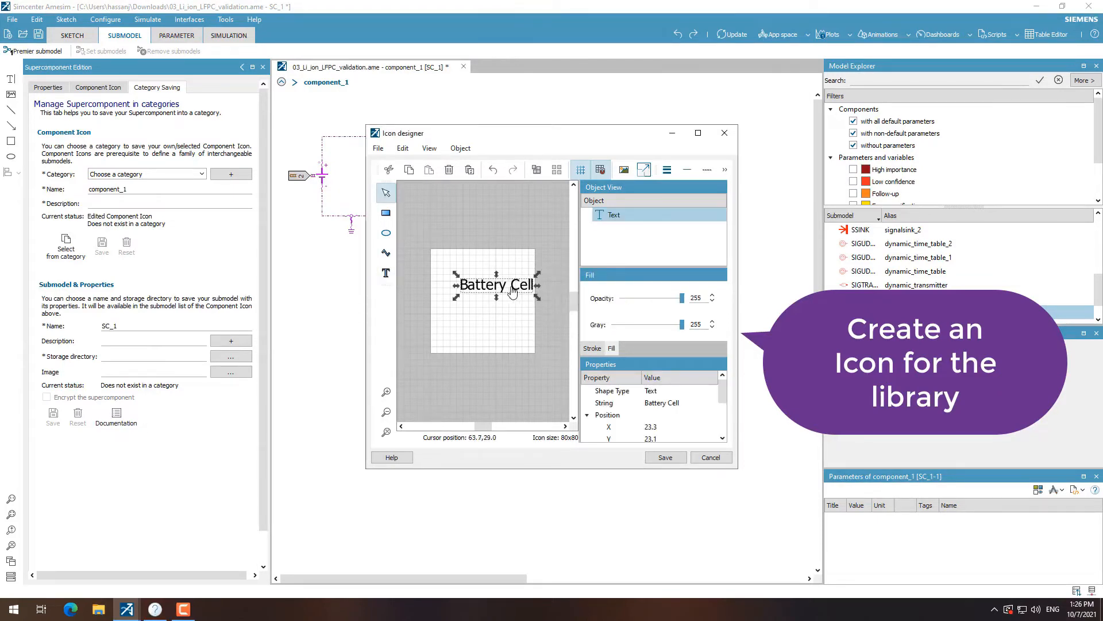
{"action": "left_click_drag", "start_coordinate": [494, 284], "coordinate": [481, 299]}
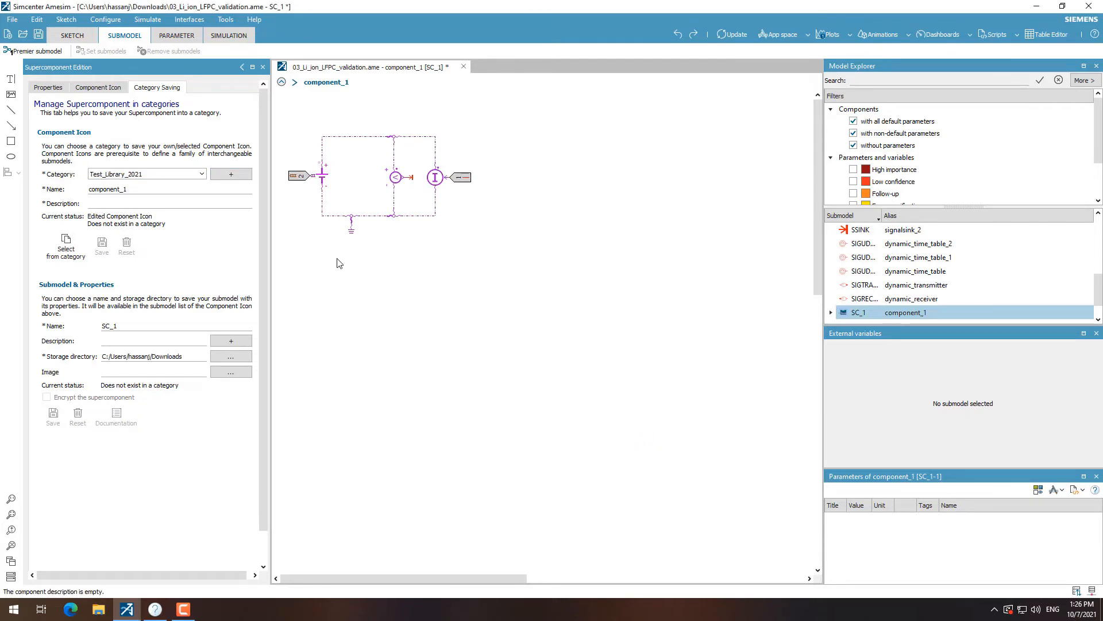
Step: Save the icon as Battery_Test_Bench with description 'BatteyGenericForm' into Test_Library_2021
{"action": "type", "text": "B"}
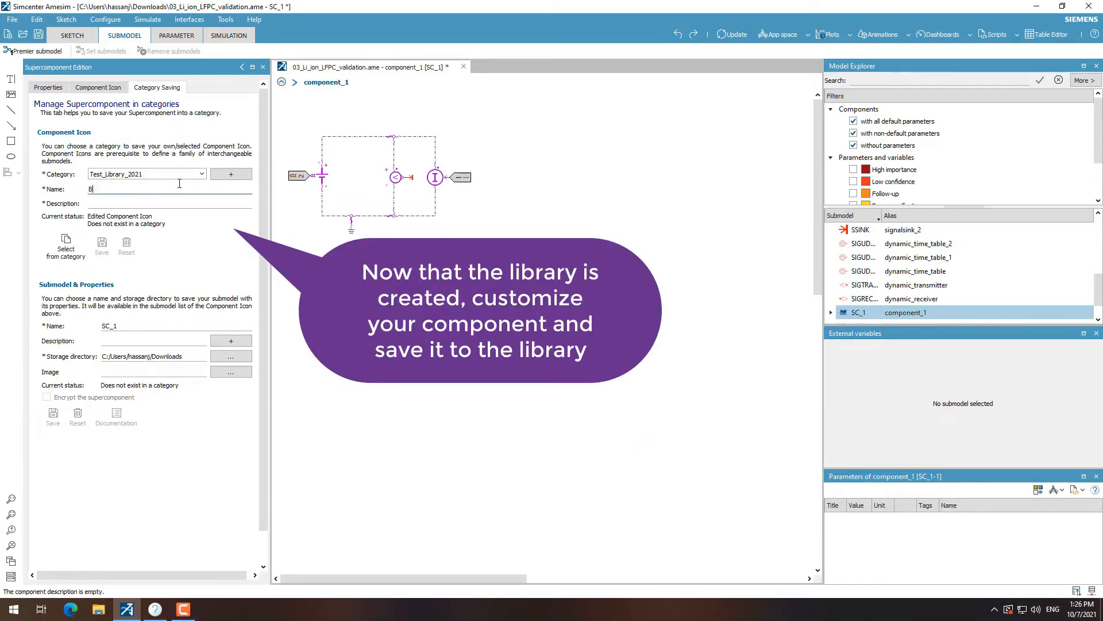
{"action": "type", "text": "attery_Test_Benc"}
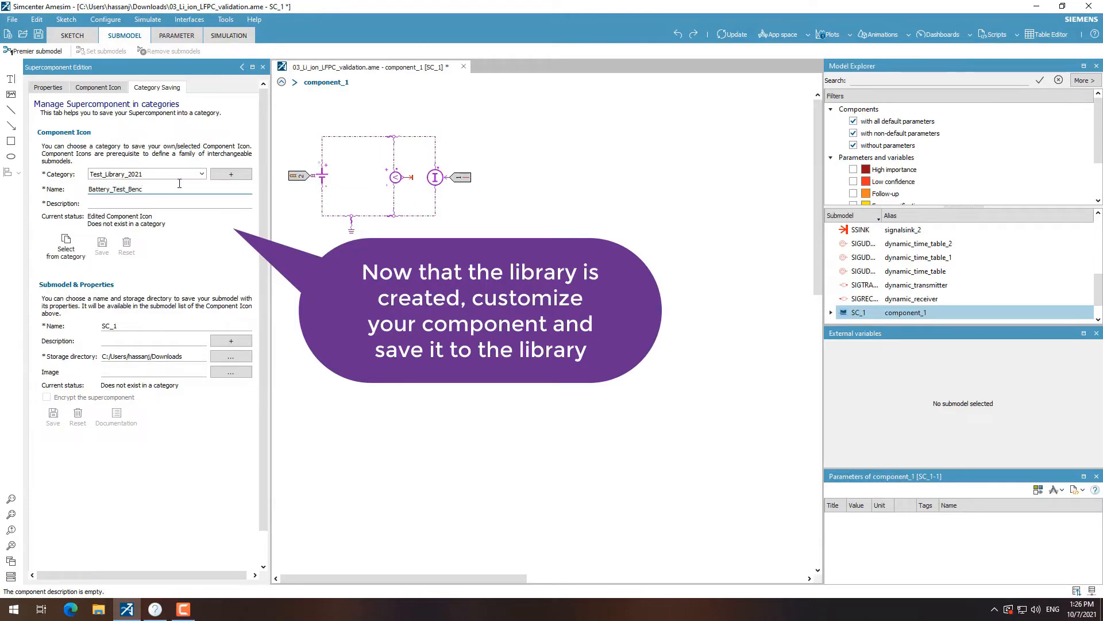
{"action": "type", "text": "Batte"}
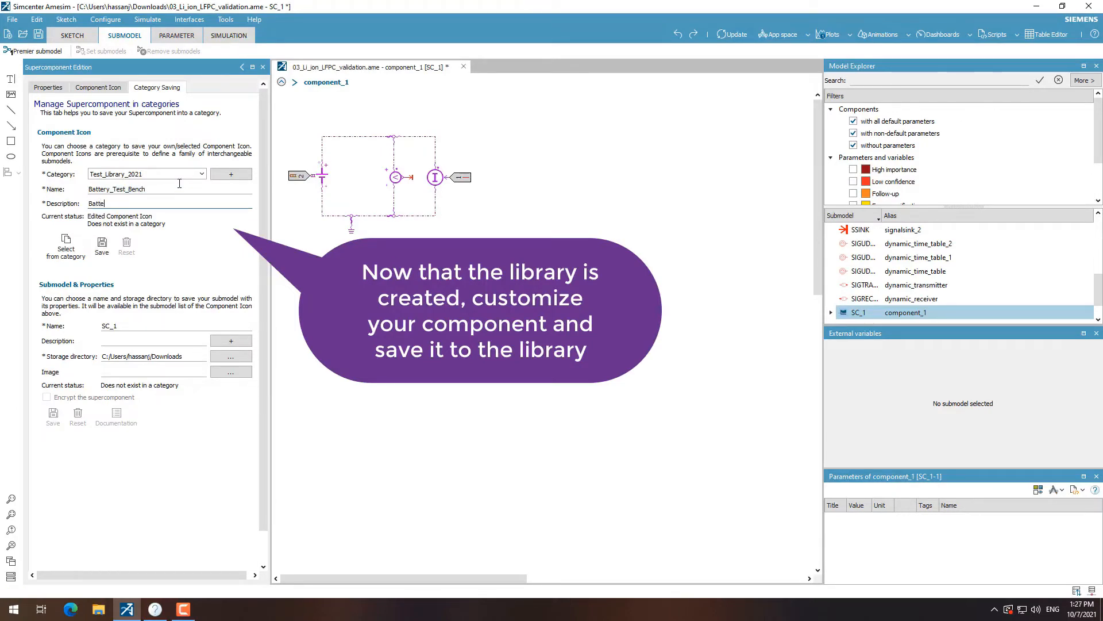
{"action": "type", "text": "yGenericForm"}
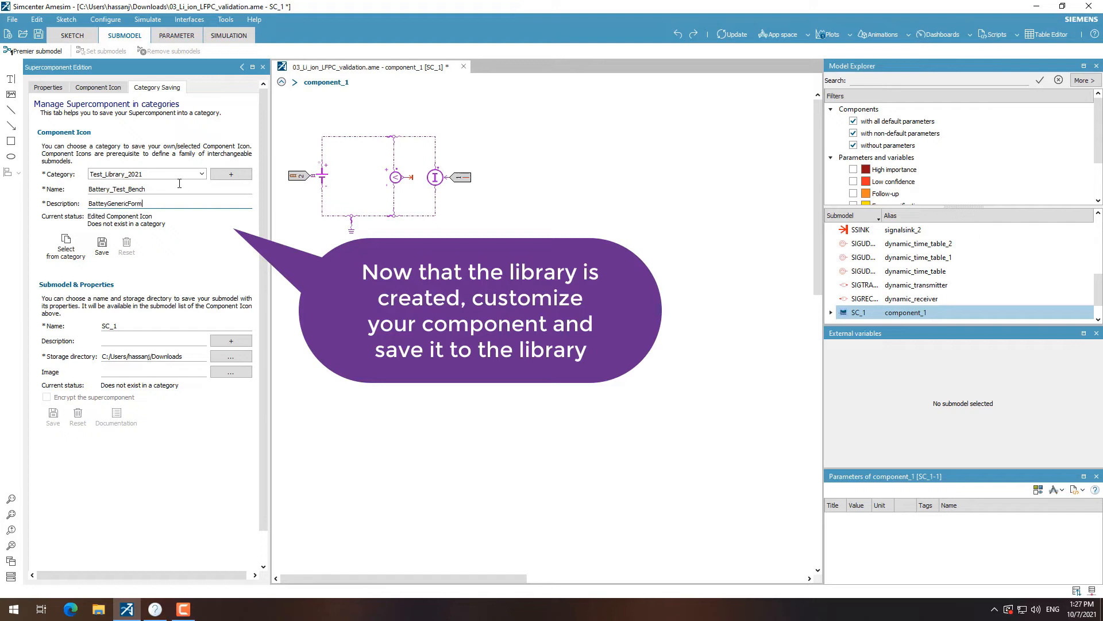
{"action": "left_click", "coordinate": [101, 243]}
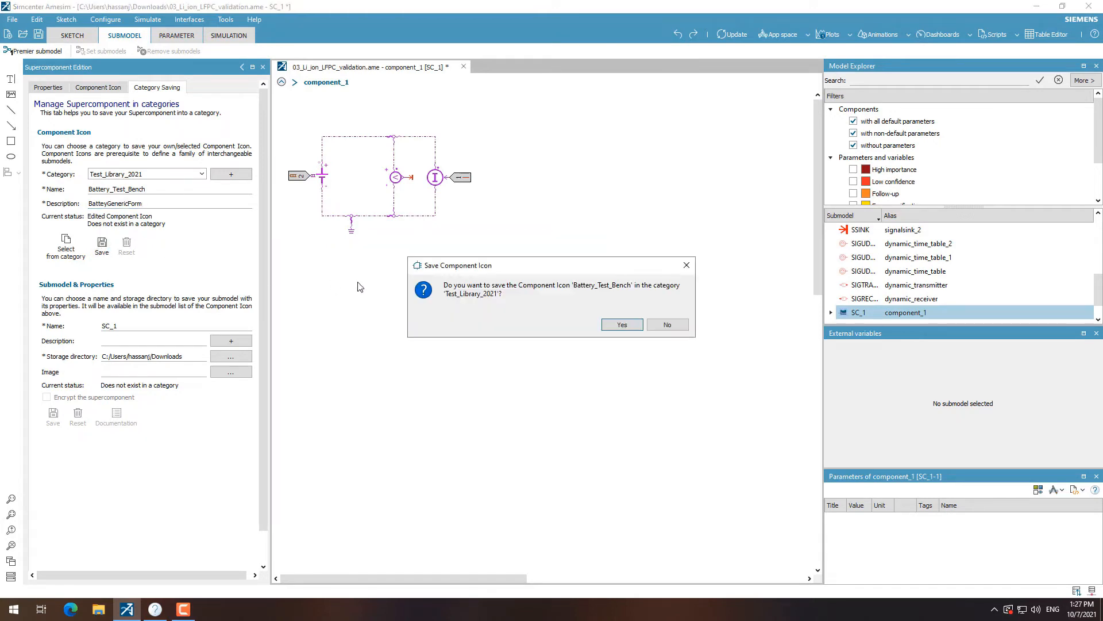
{"action": "left_click", "coordinate": [621, 324]}
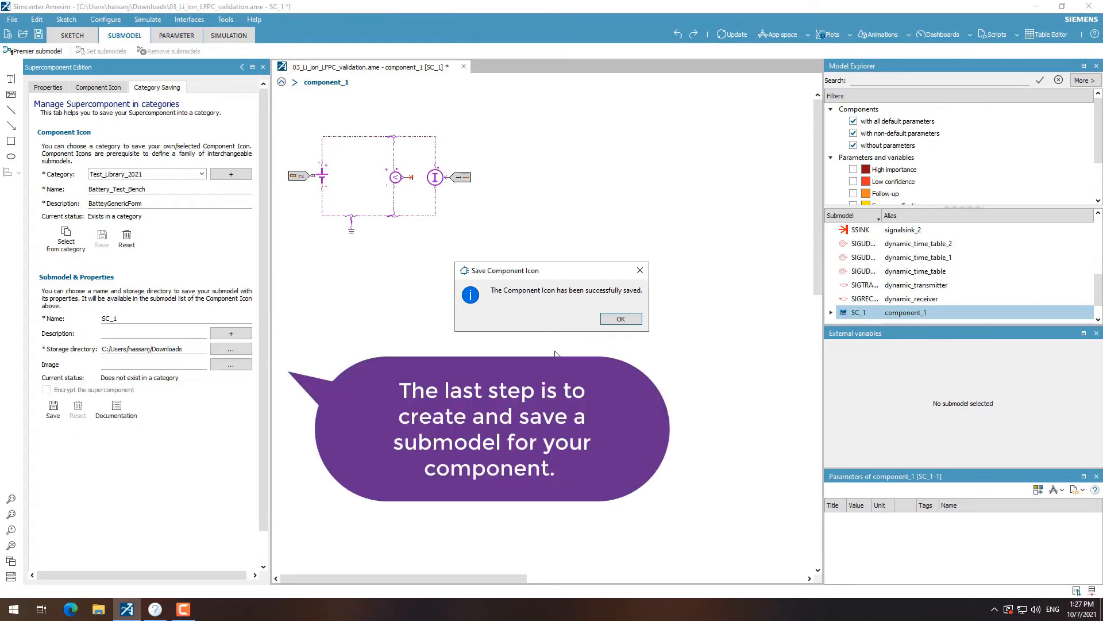
{"action": "left_click", "coordinate": [619, 318]}
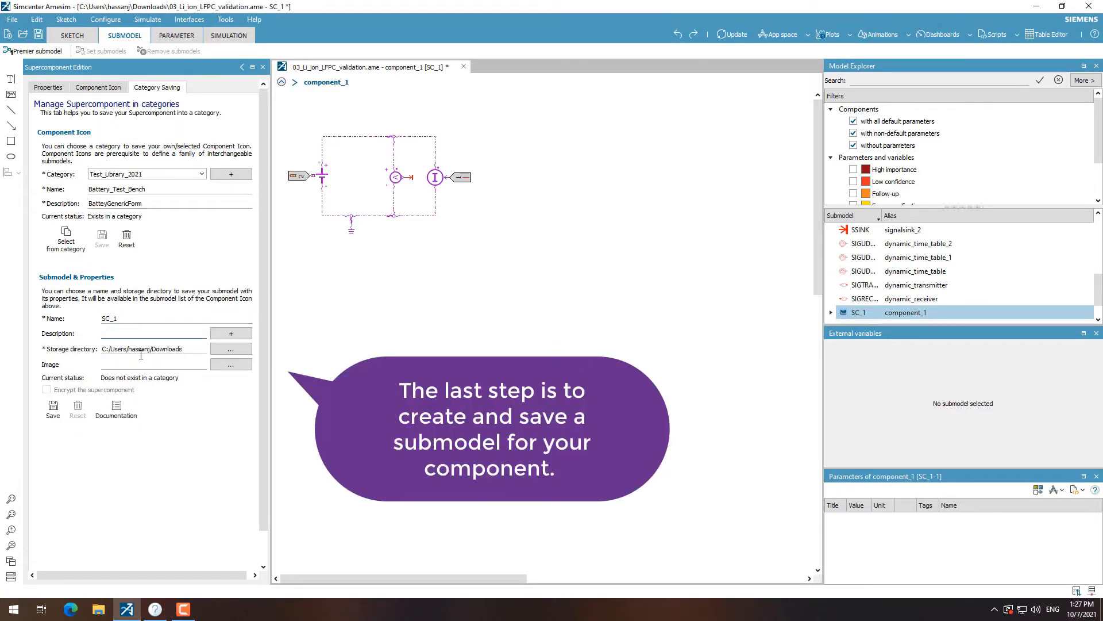
{"action": "mouse_move", "coordinate": [89, 399]}
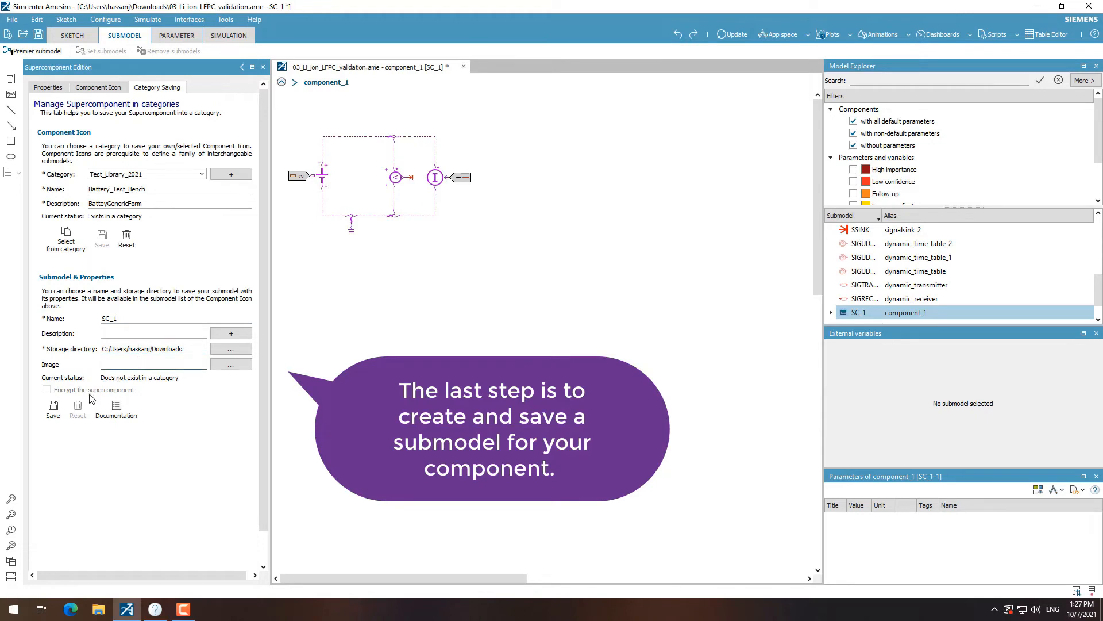
Step: Save the SC_1 submodel to the library, returning to the top-level model with the battery-pack block
{"action": "left_click", "coordinate": [52, 403]}
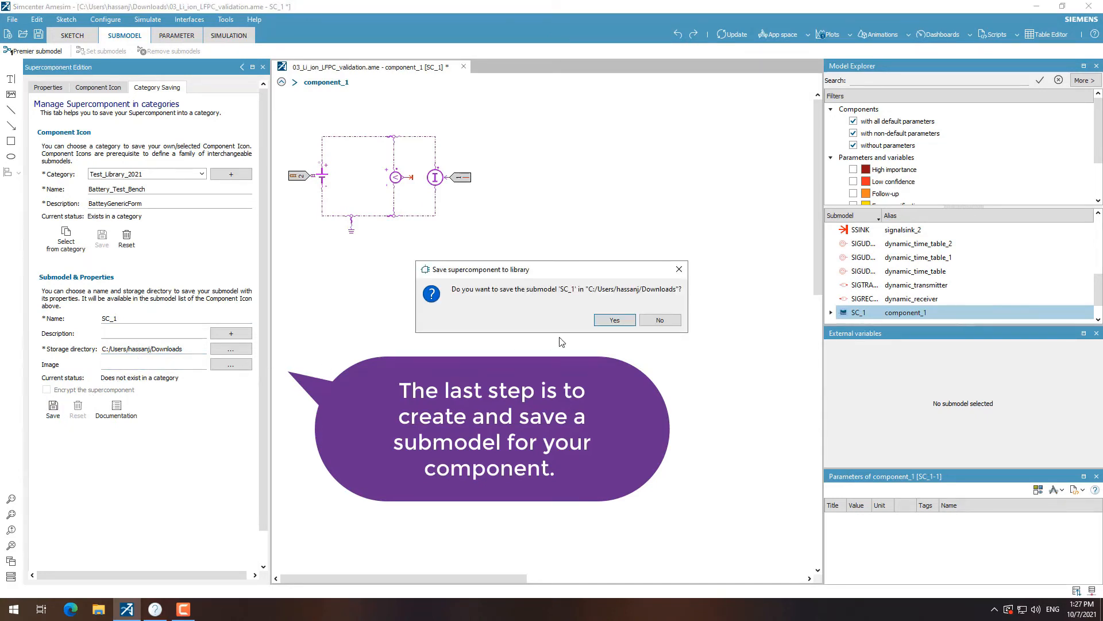
{"action": "left_click", "coordinate": [612, 320]}
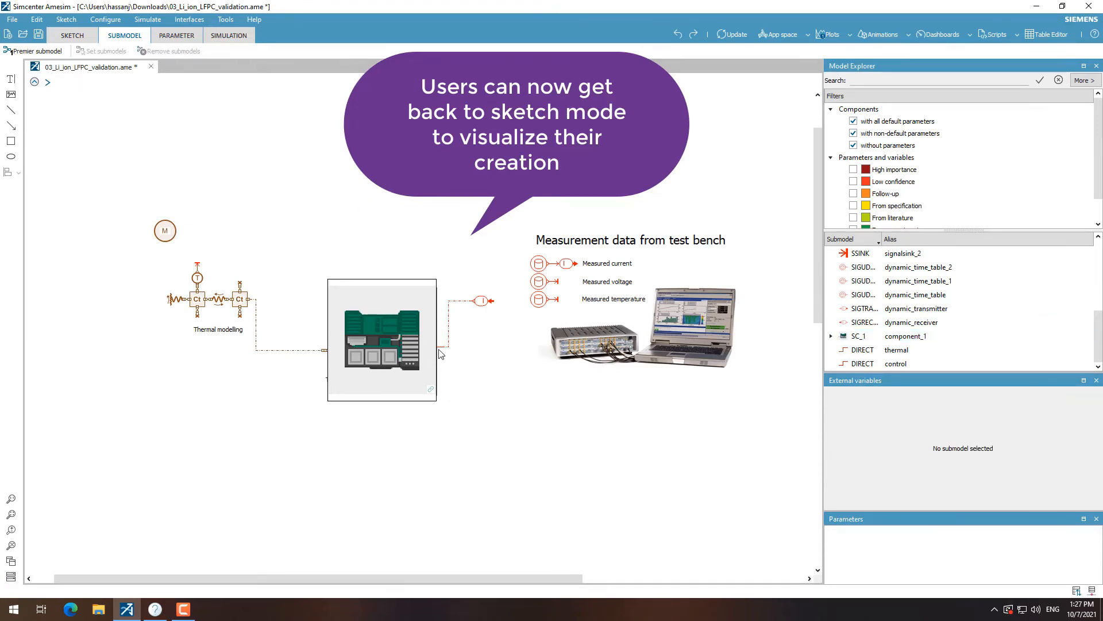
Step: Back in sketch mode, locate Battery_Test_Bench in Test_Library_2021 and drag it toward the sketch
{"action": "left_click", "coordinate": [72, 36]}
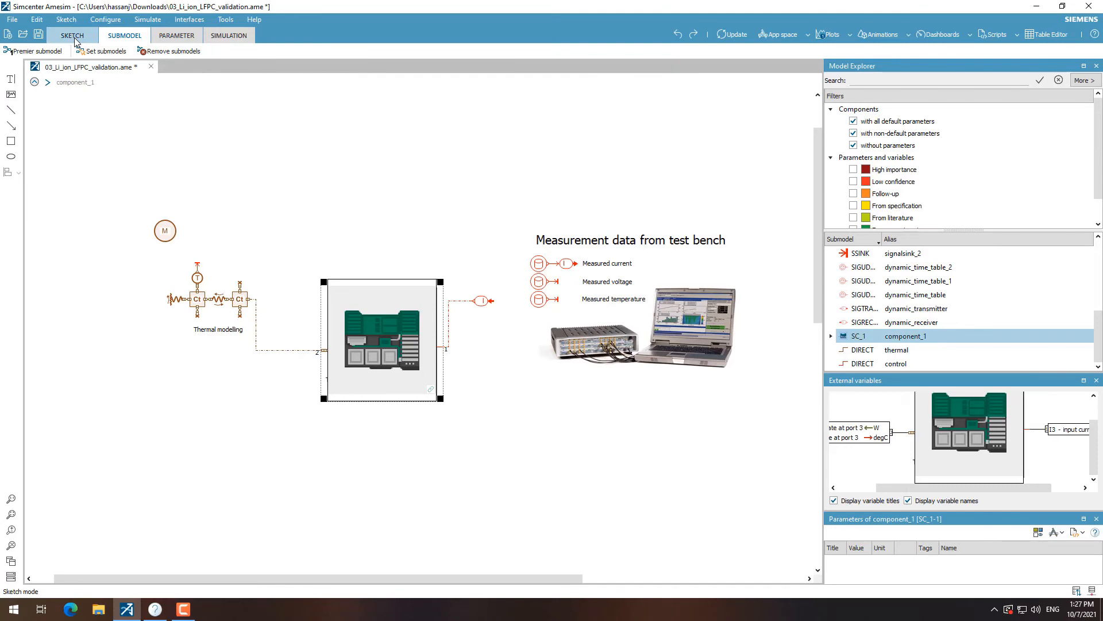
{"action": "left_click", "coordinate": [72, 35]}
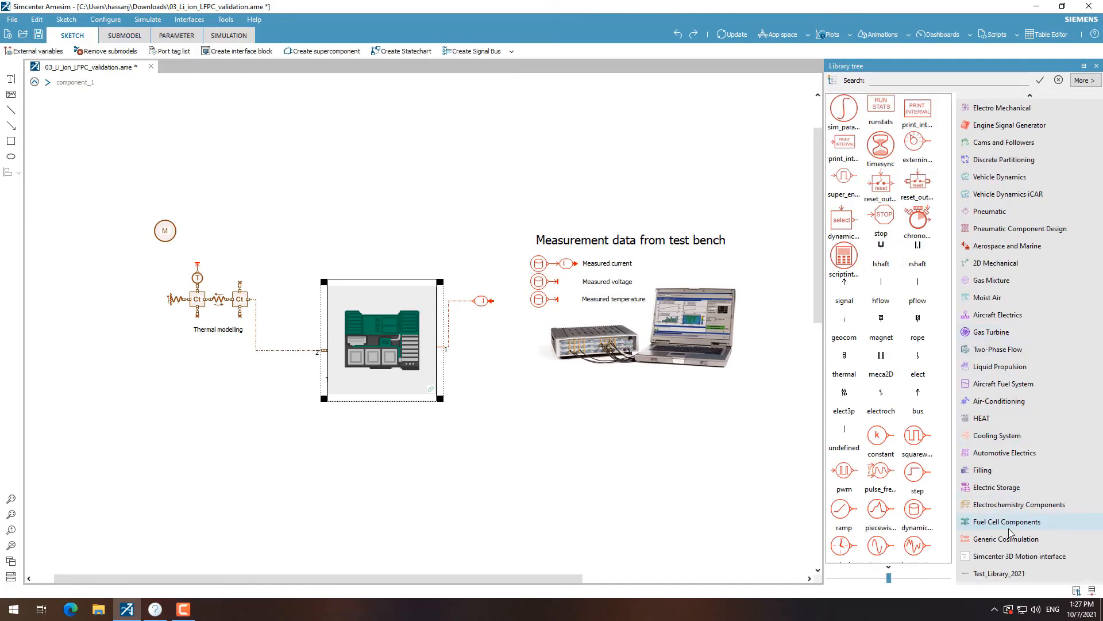
{"action": "left_click", "coordinate": [1003, 573]}
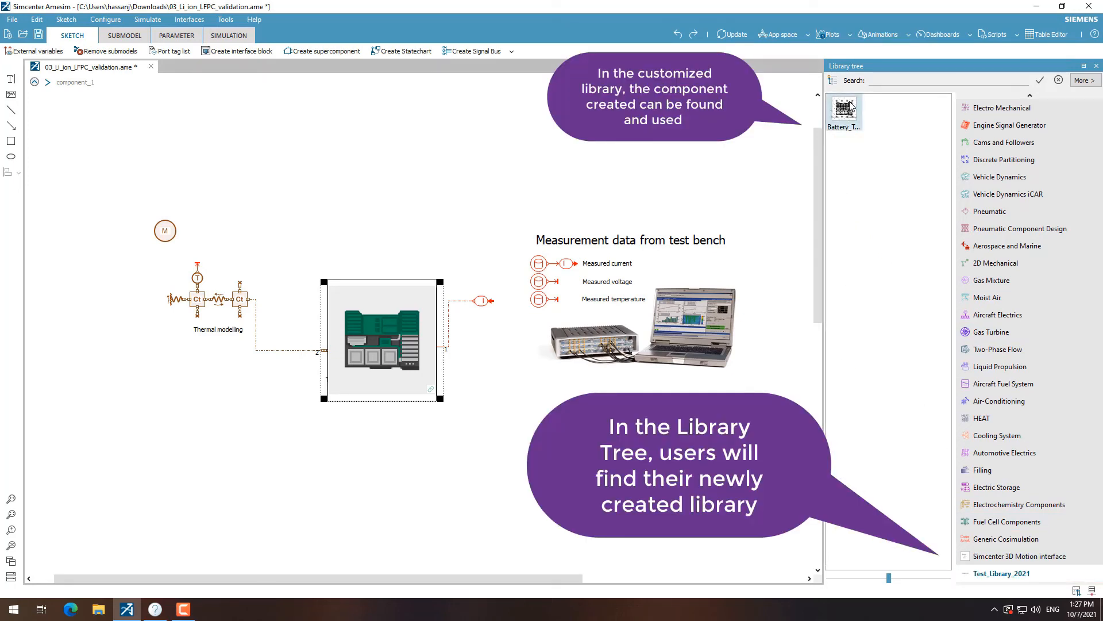
{"action": "left_click_drag", "start_coordinate": [842, 112], "coordinate": [788, 127]}
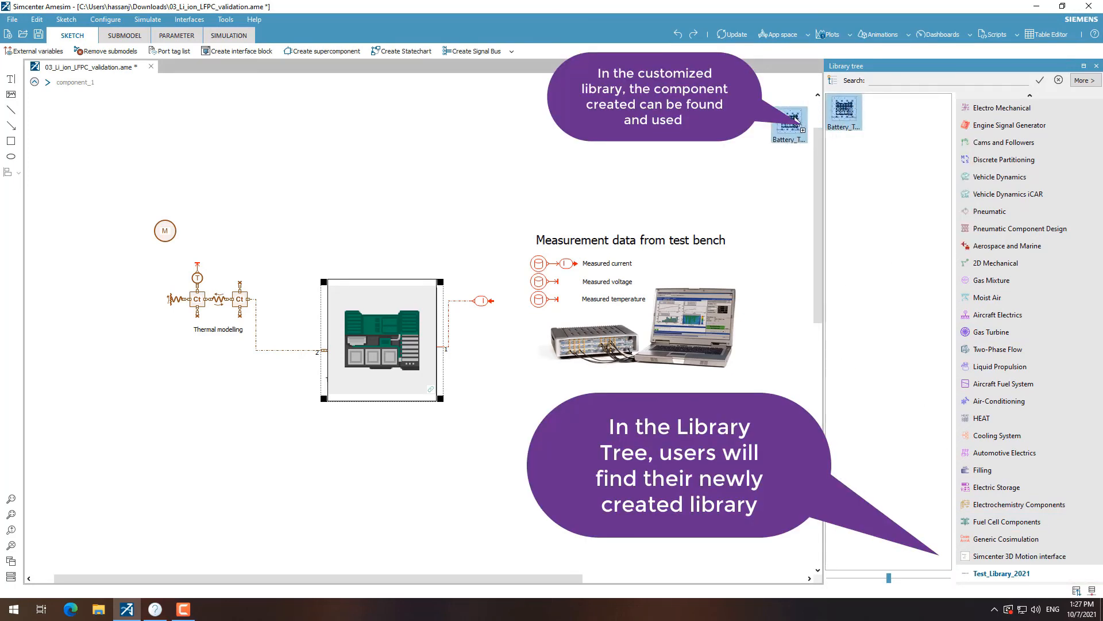